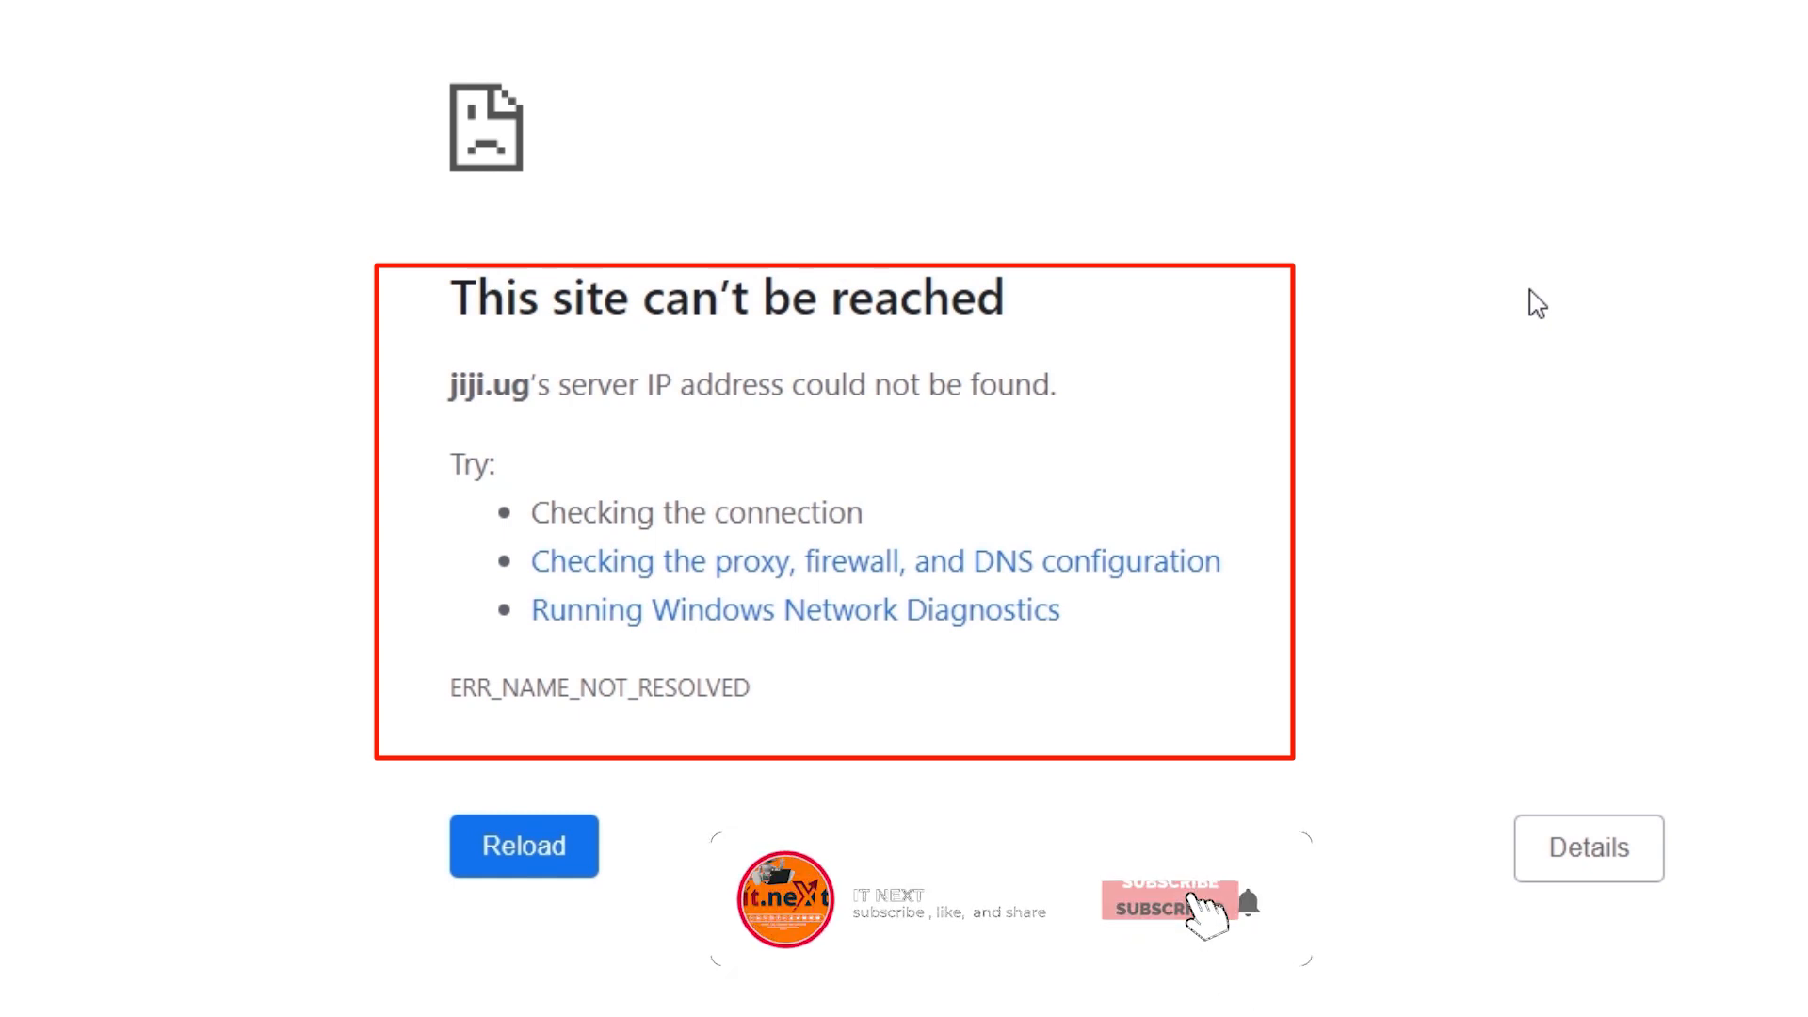
Minimize the Chrome window showing the unreachable-site error.
left_click(1166, 899)
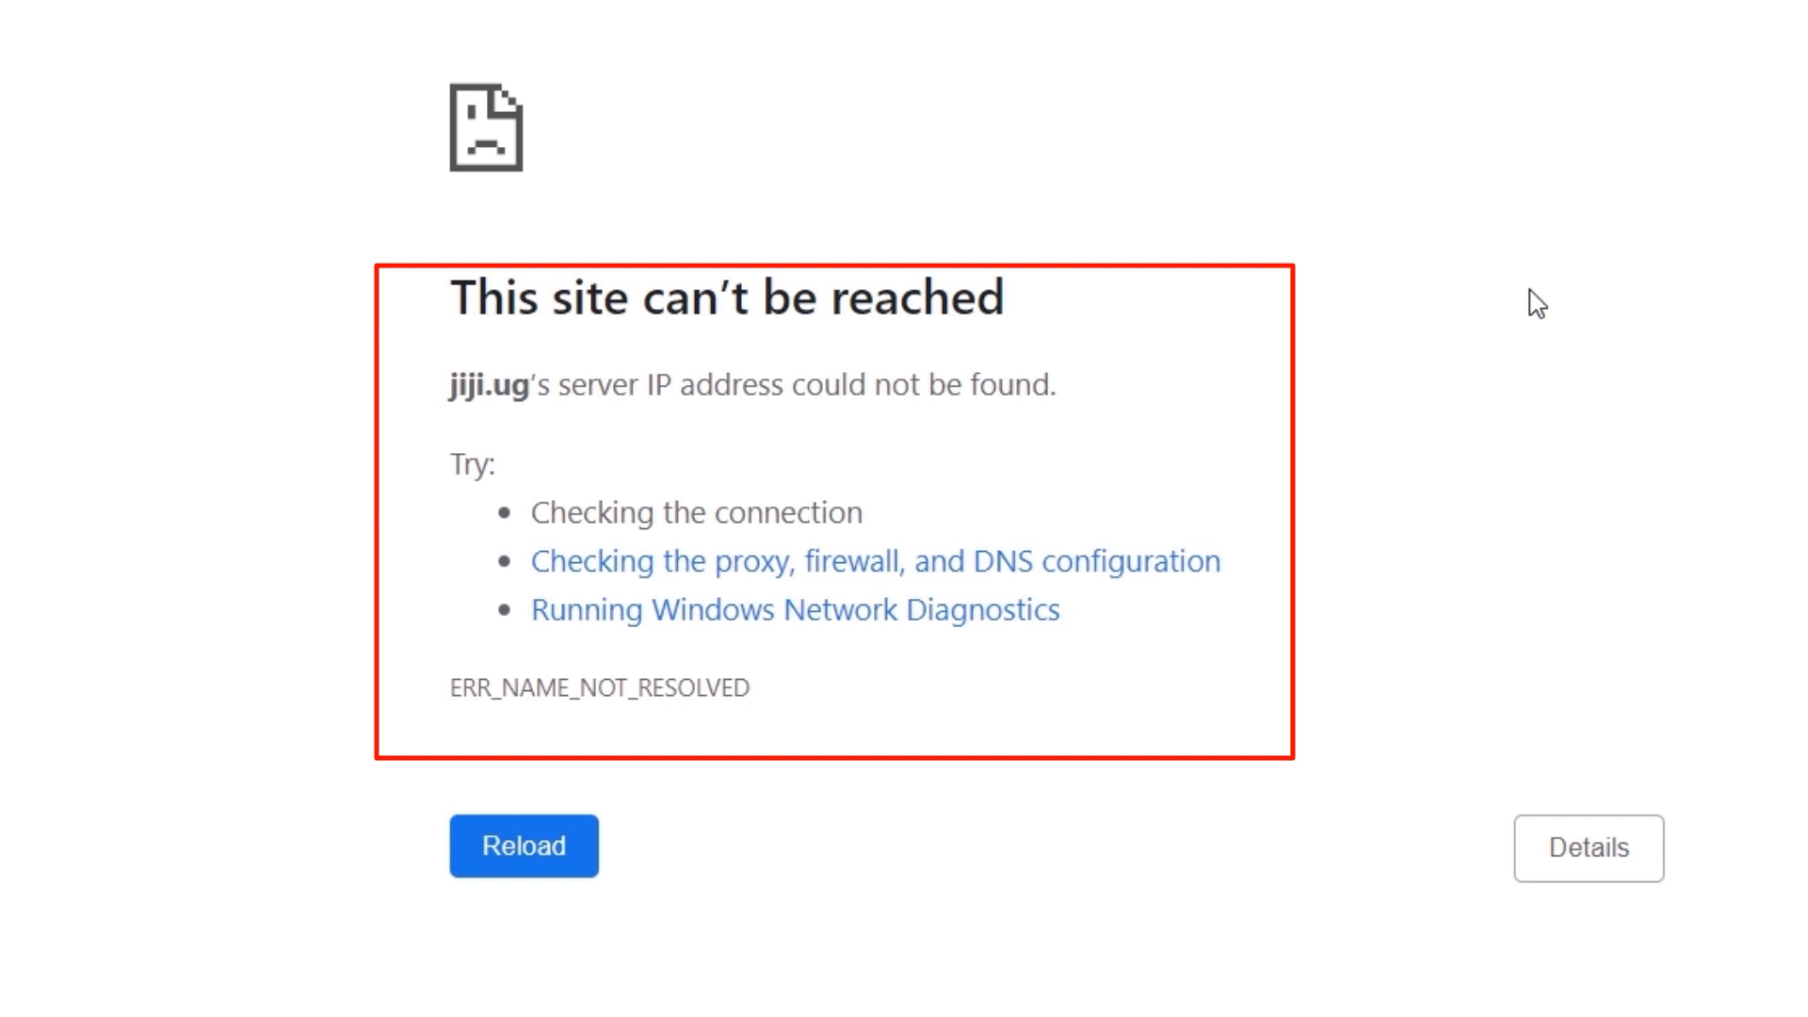
mouse_move(1375, 308)
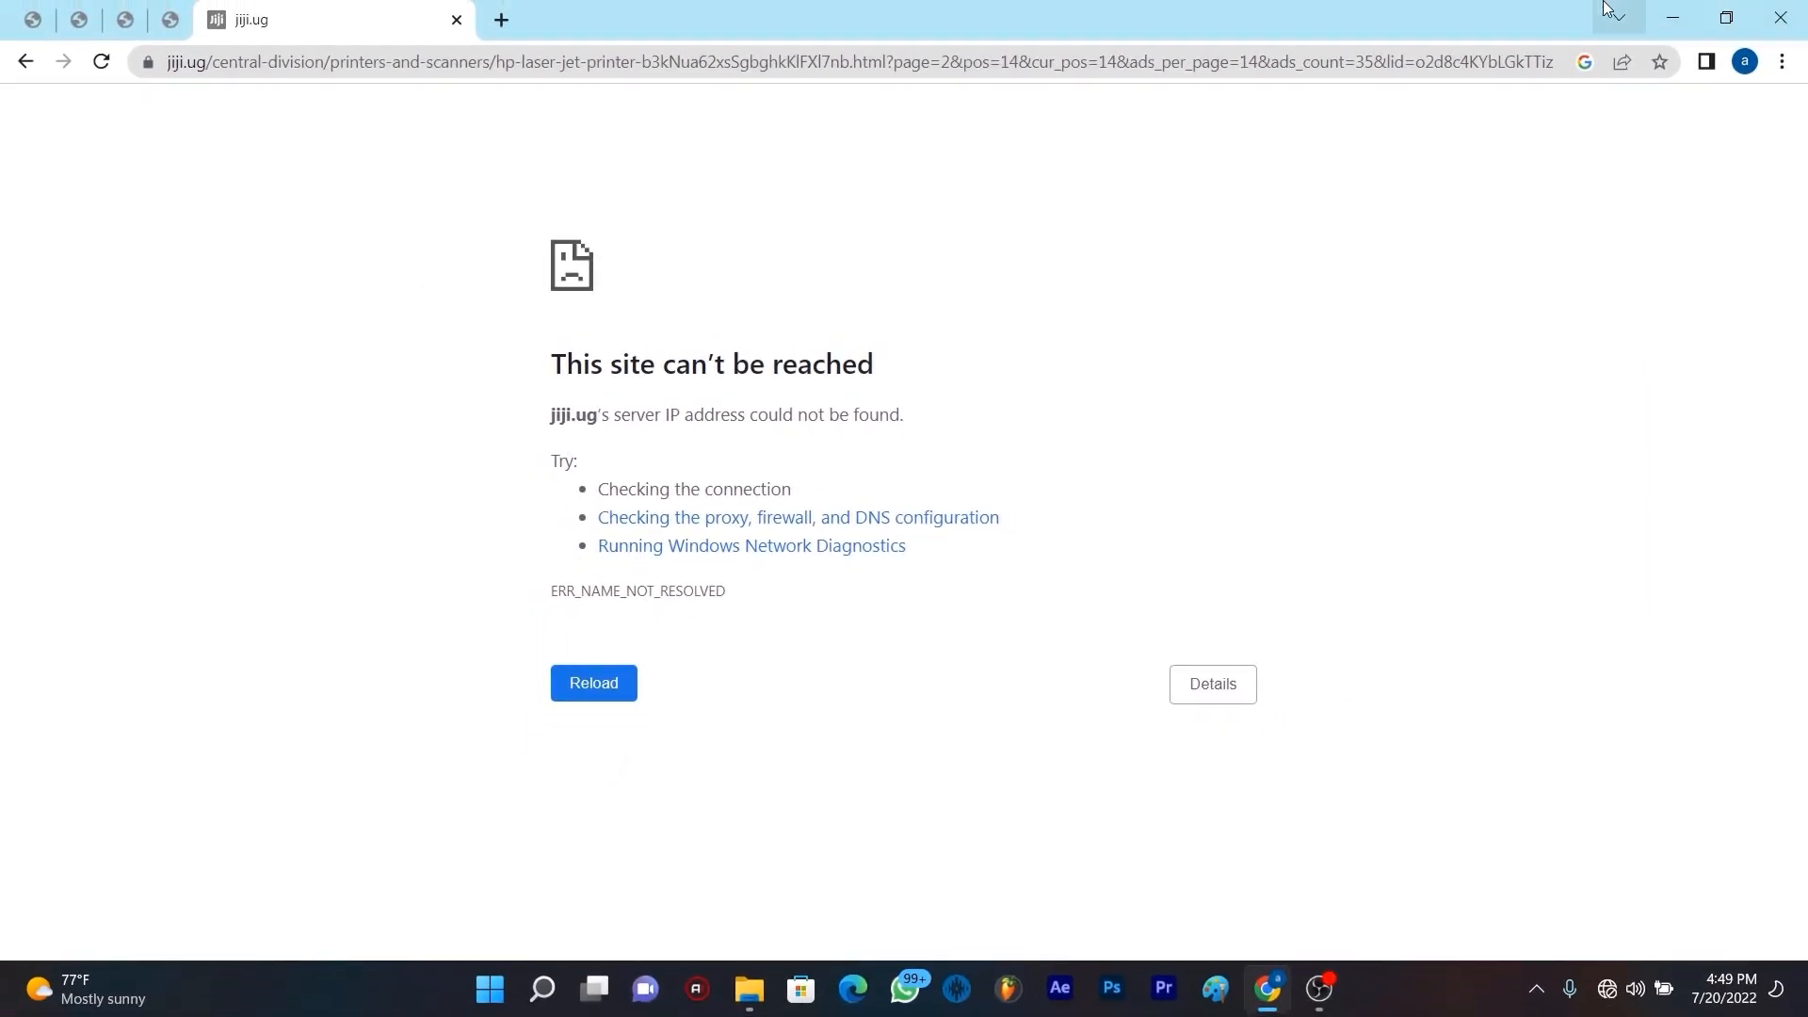
mouse_move(1673, 17)
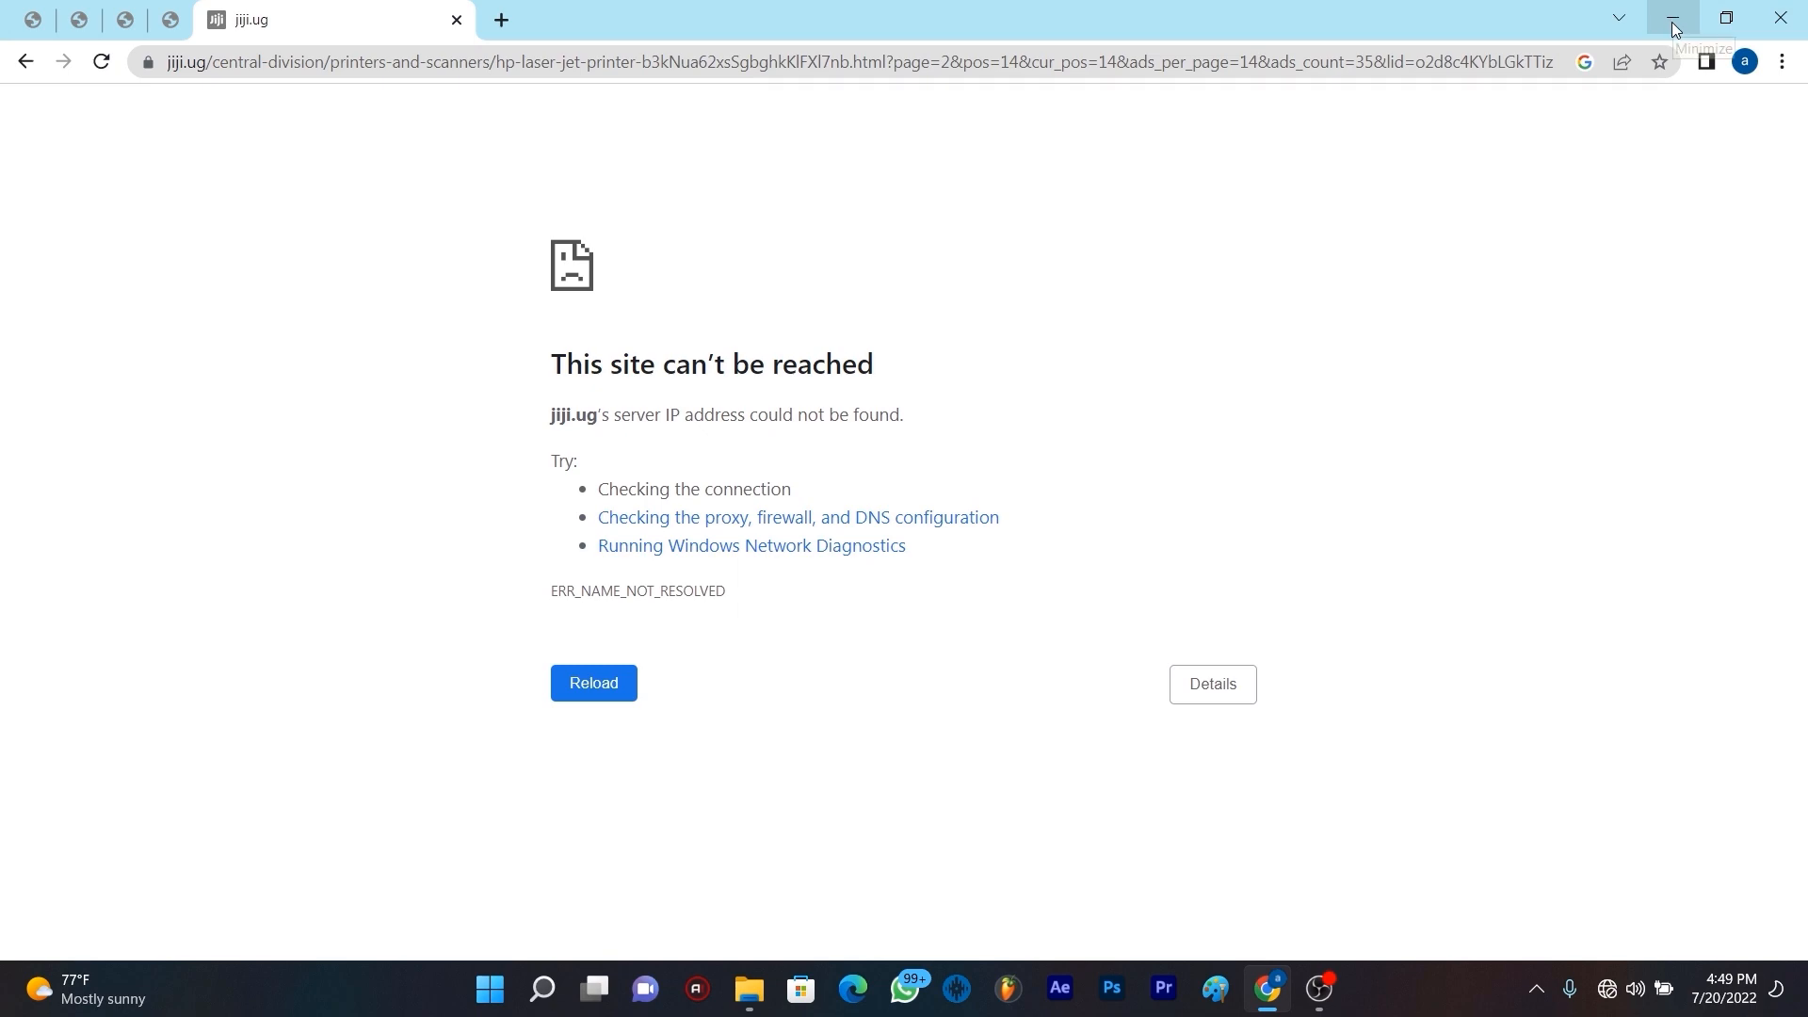
left_click(1670, 20)
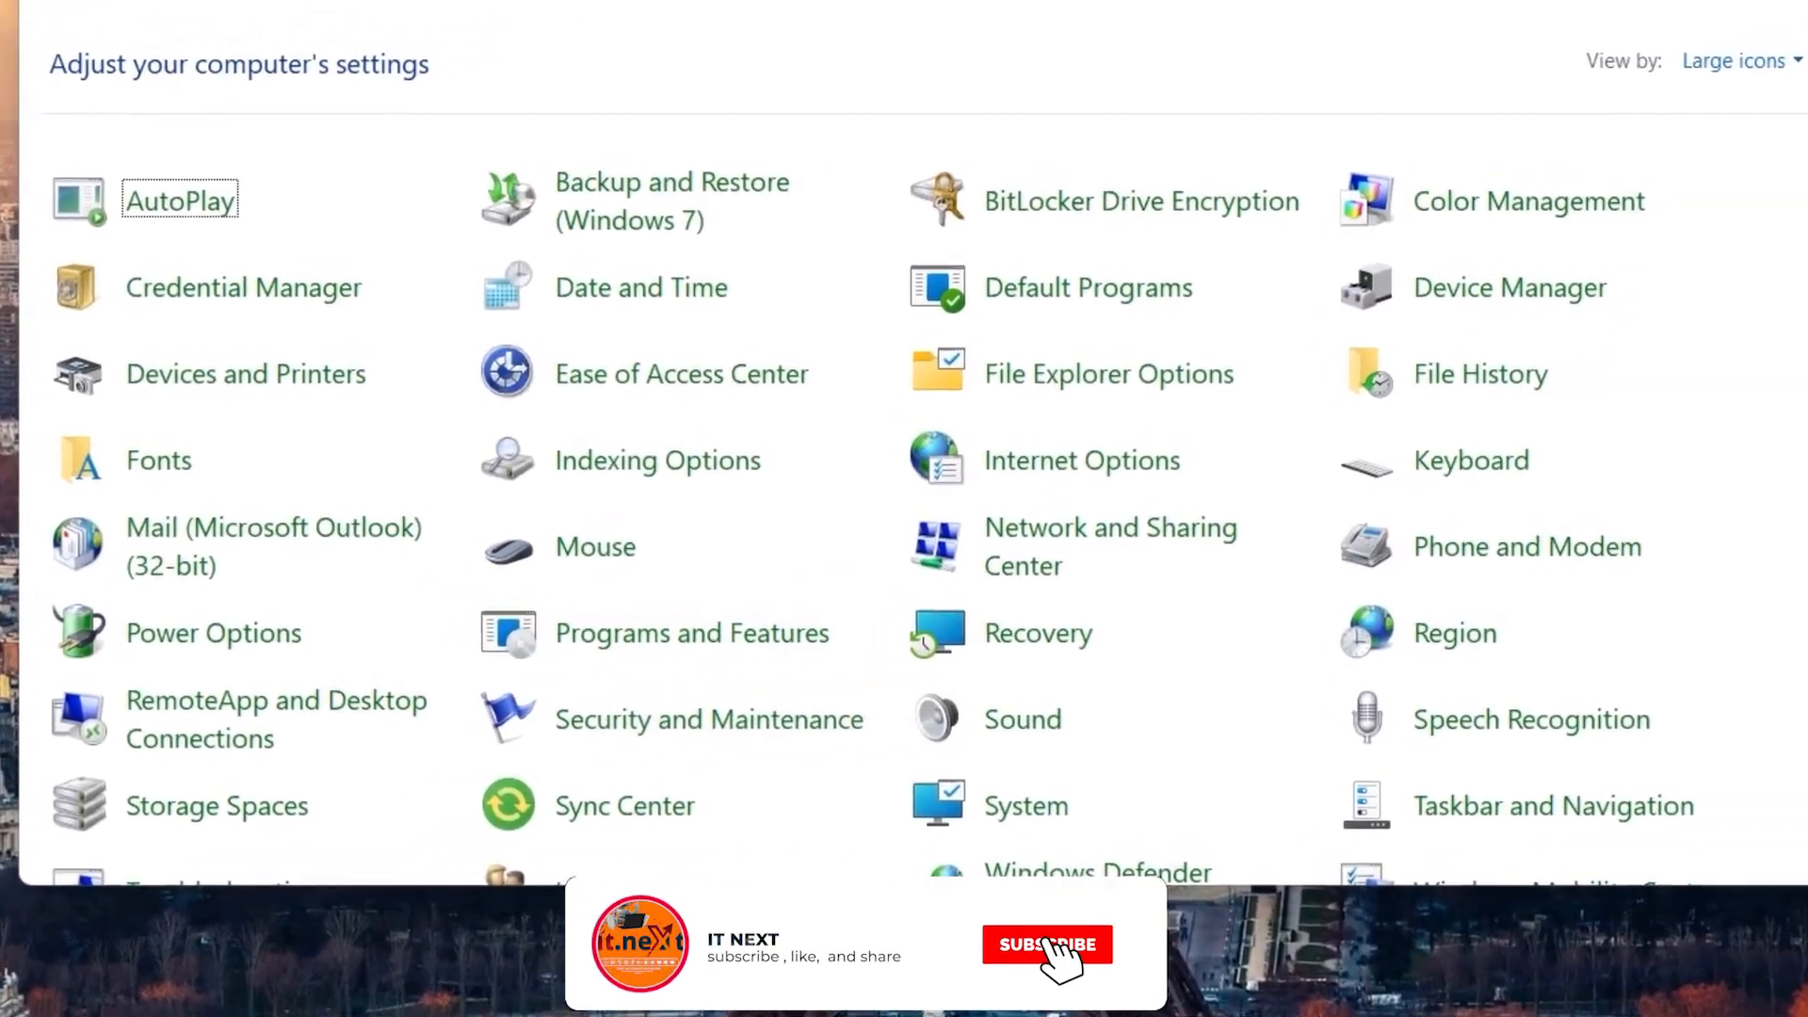
Open Wi-Fi Properties via Network and Sharing Center and the Wi-Fi status window.
scroll("down", 3)
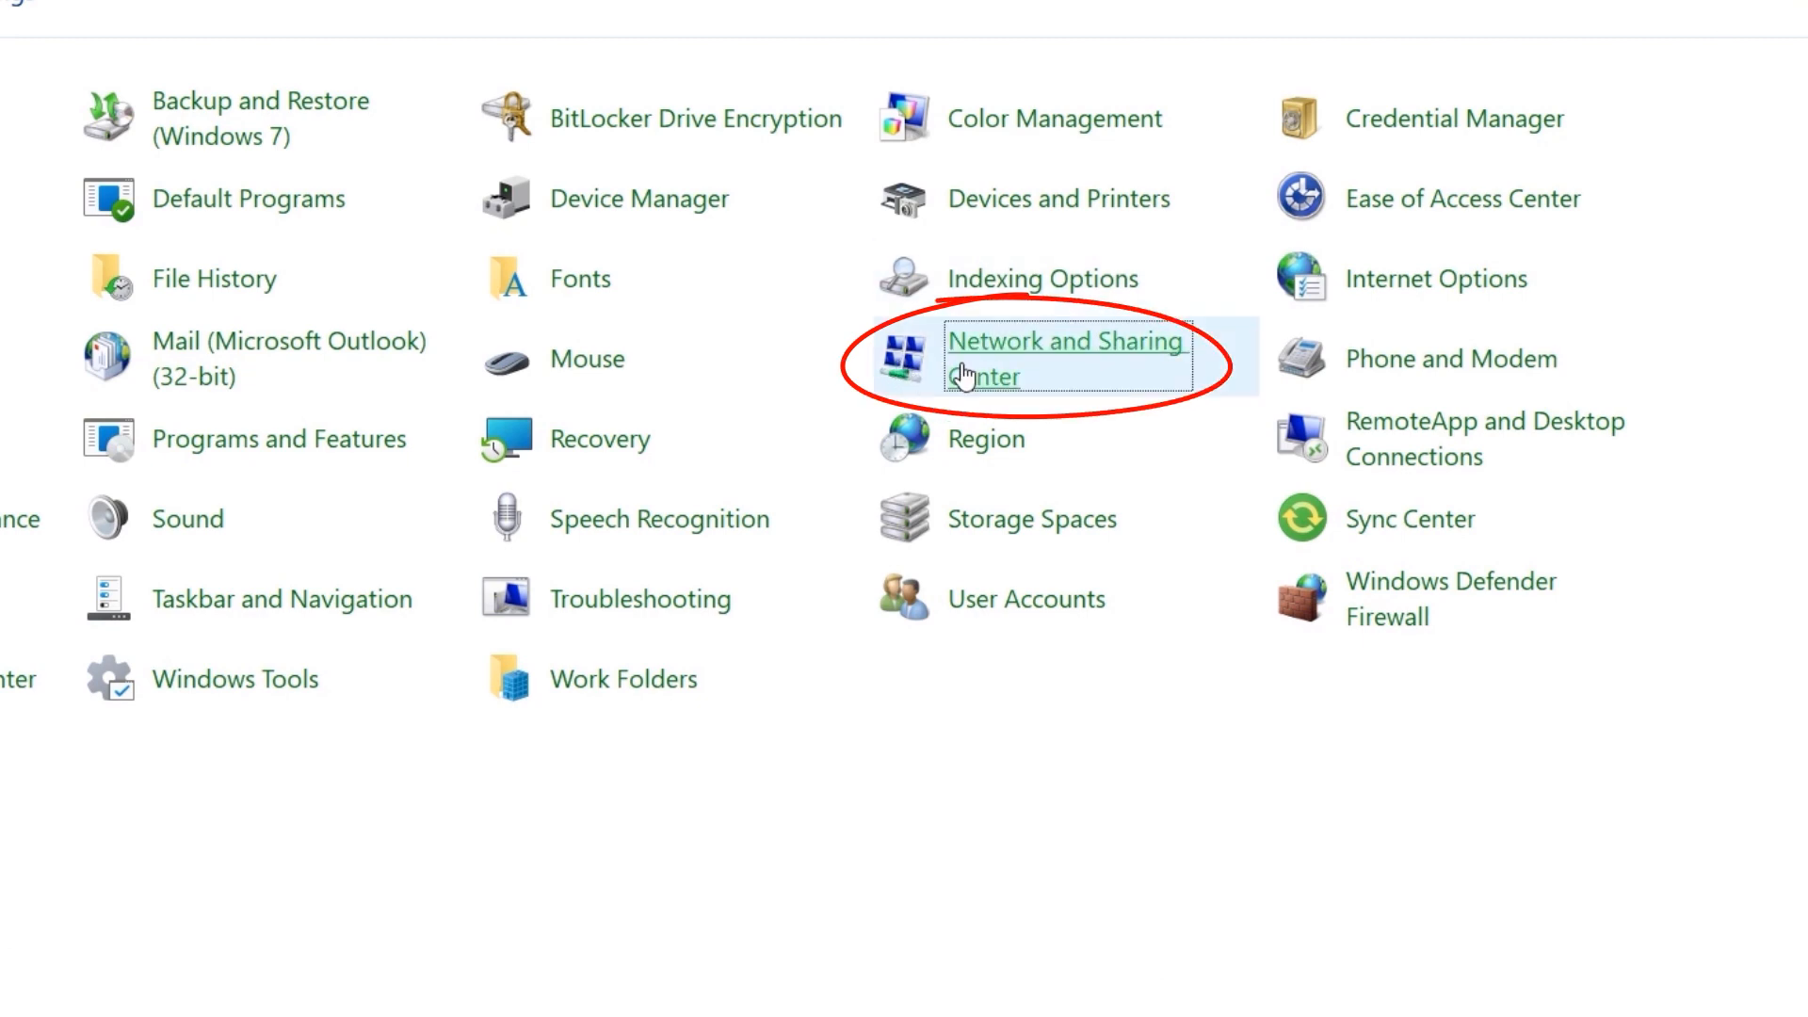
left_click(1064, 358)
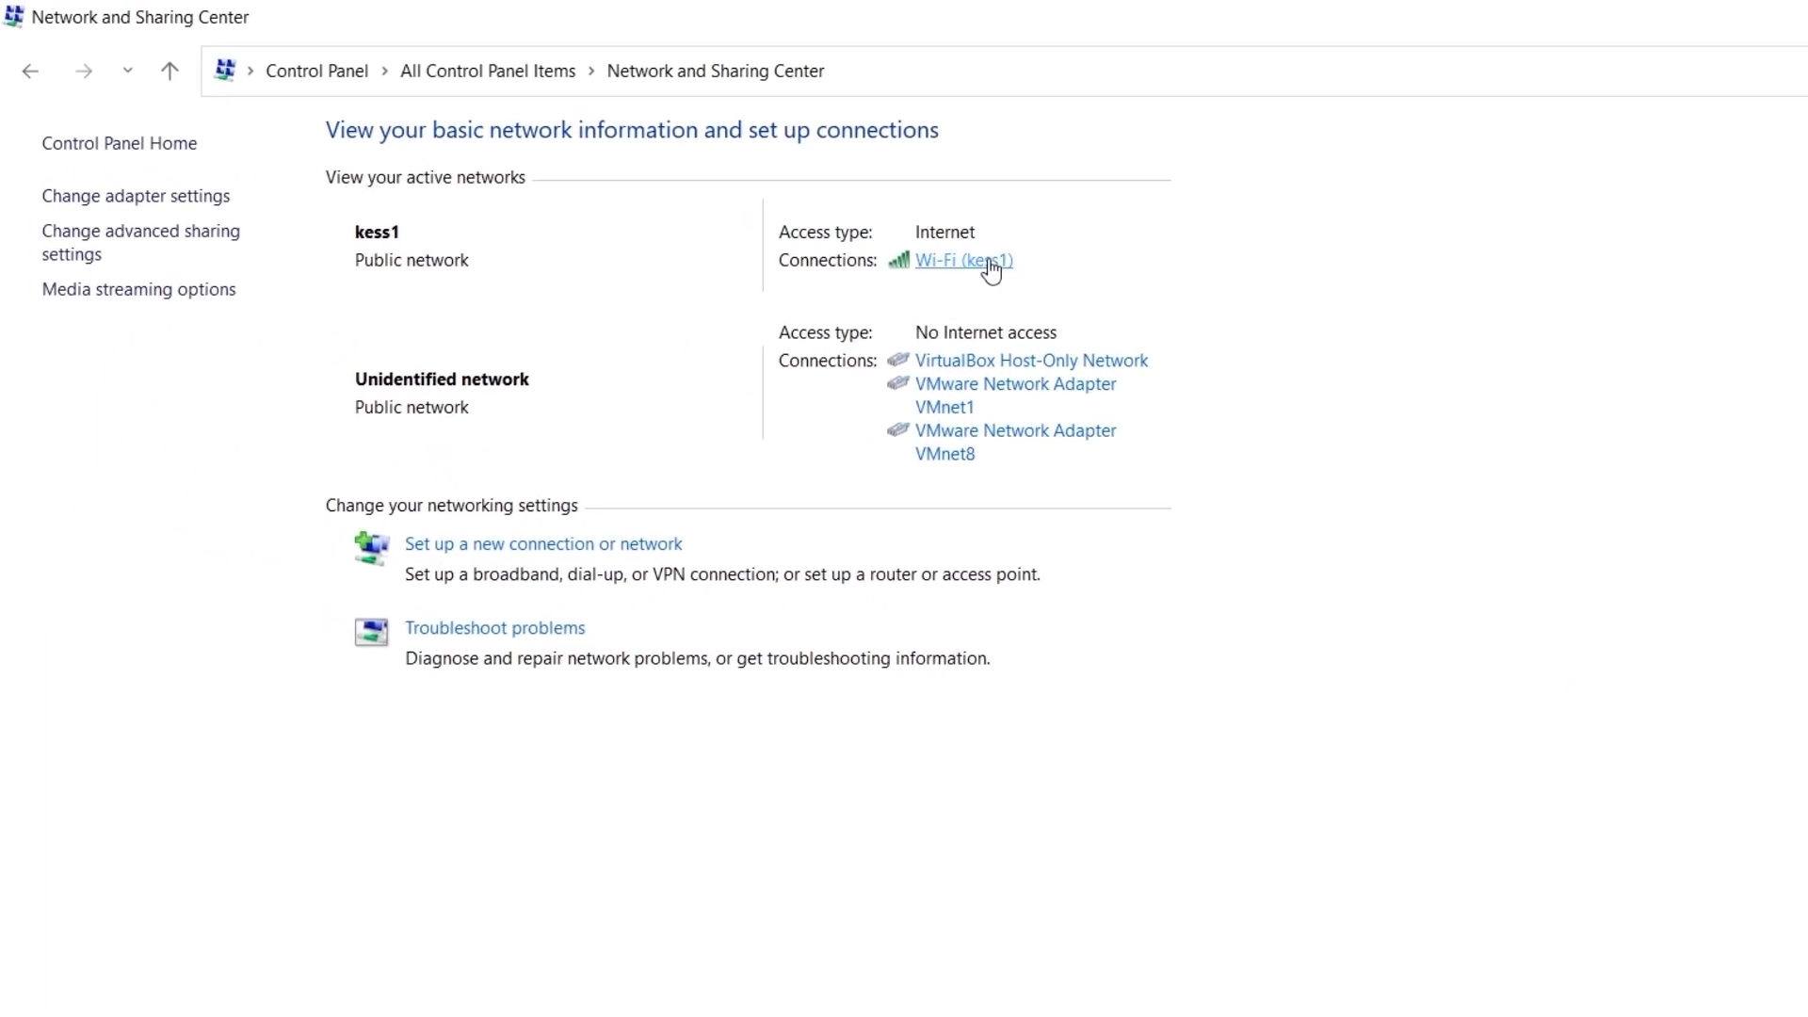
left_click(962, 260)
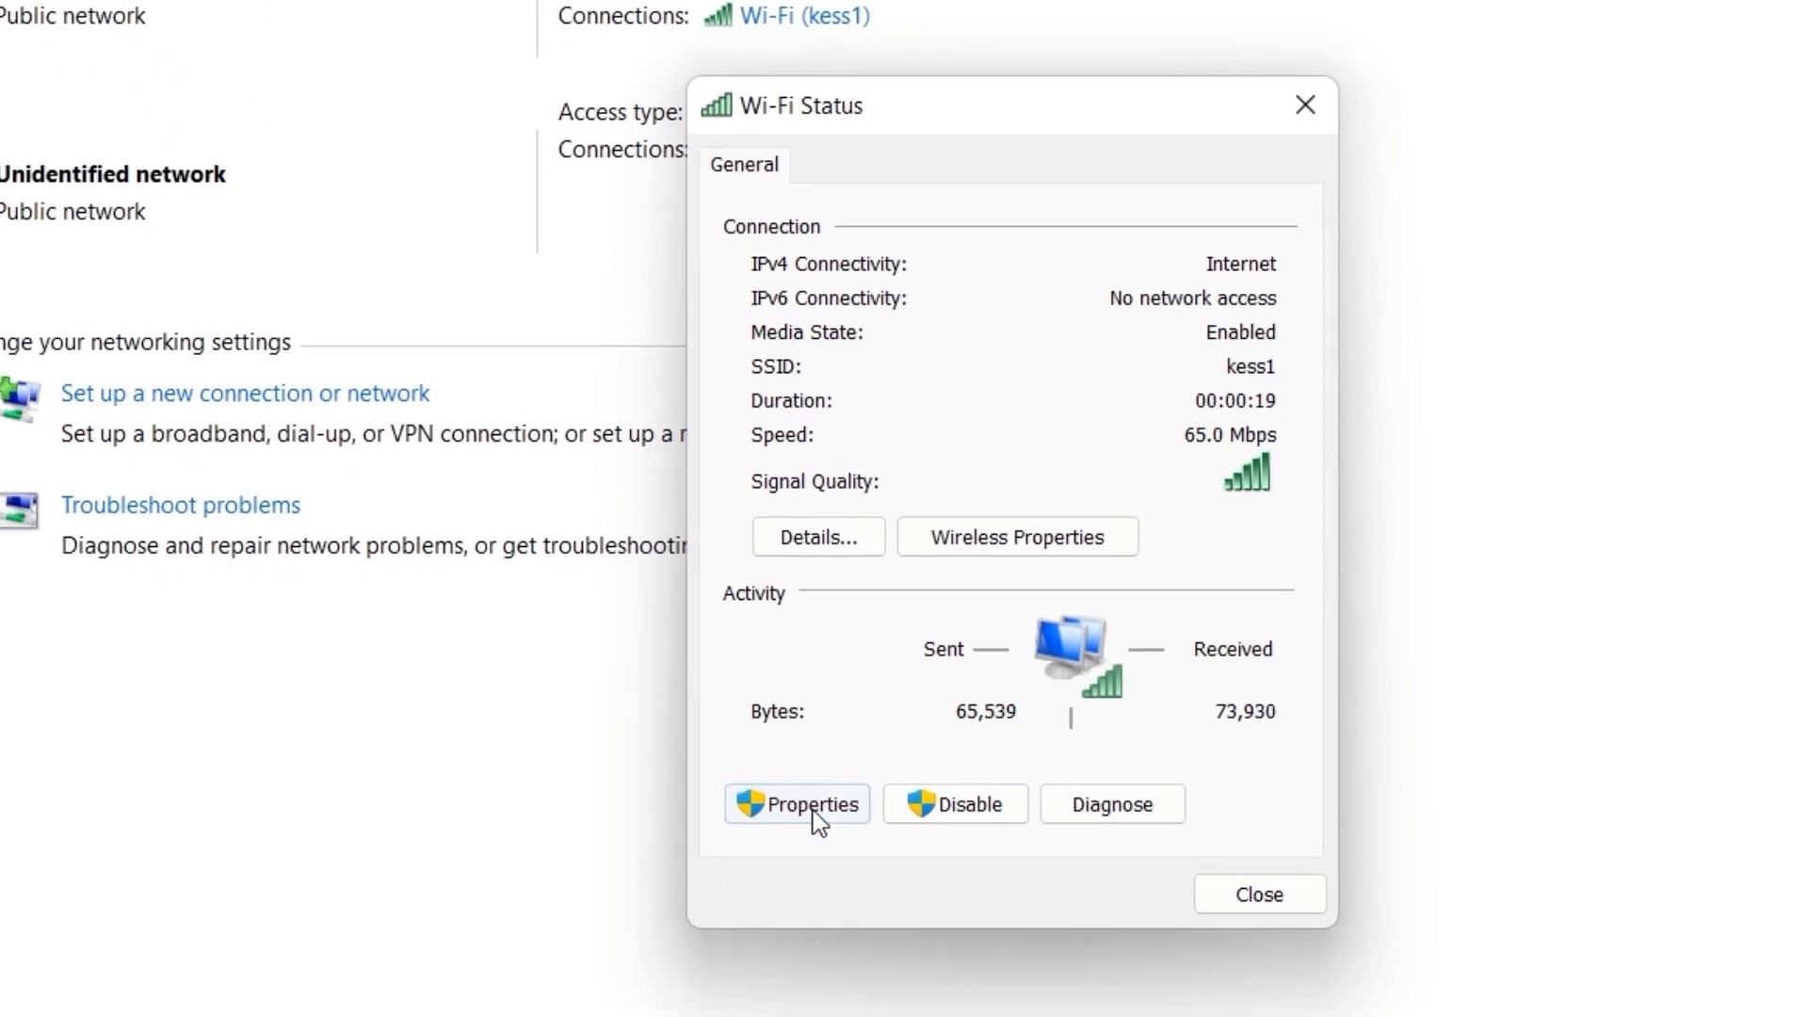
left_click(796, 803)
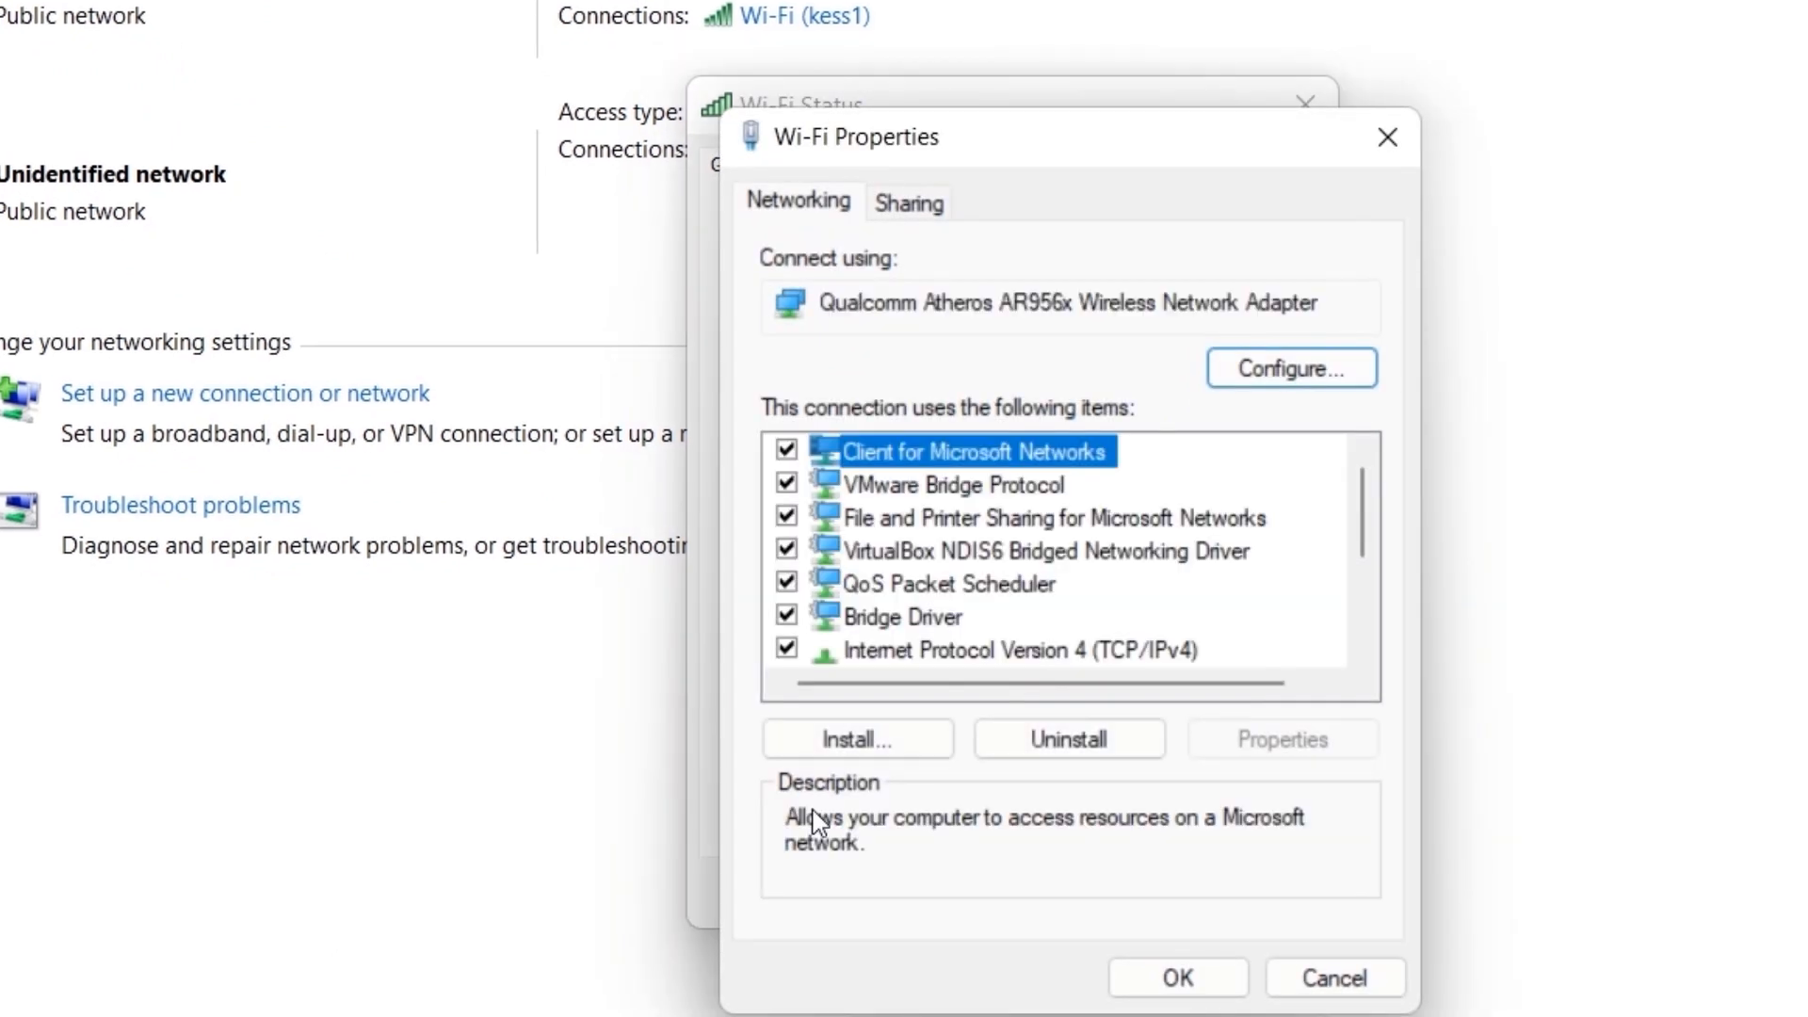
Uncheck Internet Protocol Version 6 (TCP/IPv6), confirm with OK, and close Wi-Fi Status.
scroll("down", 3)
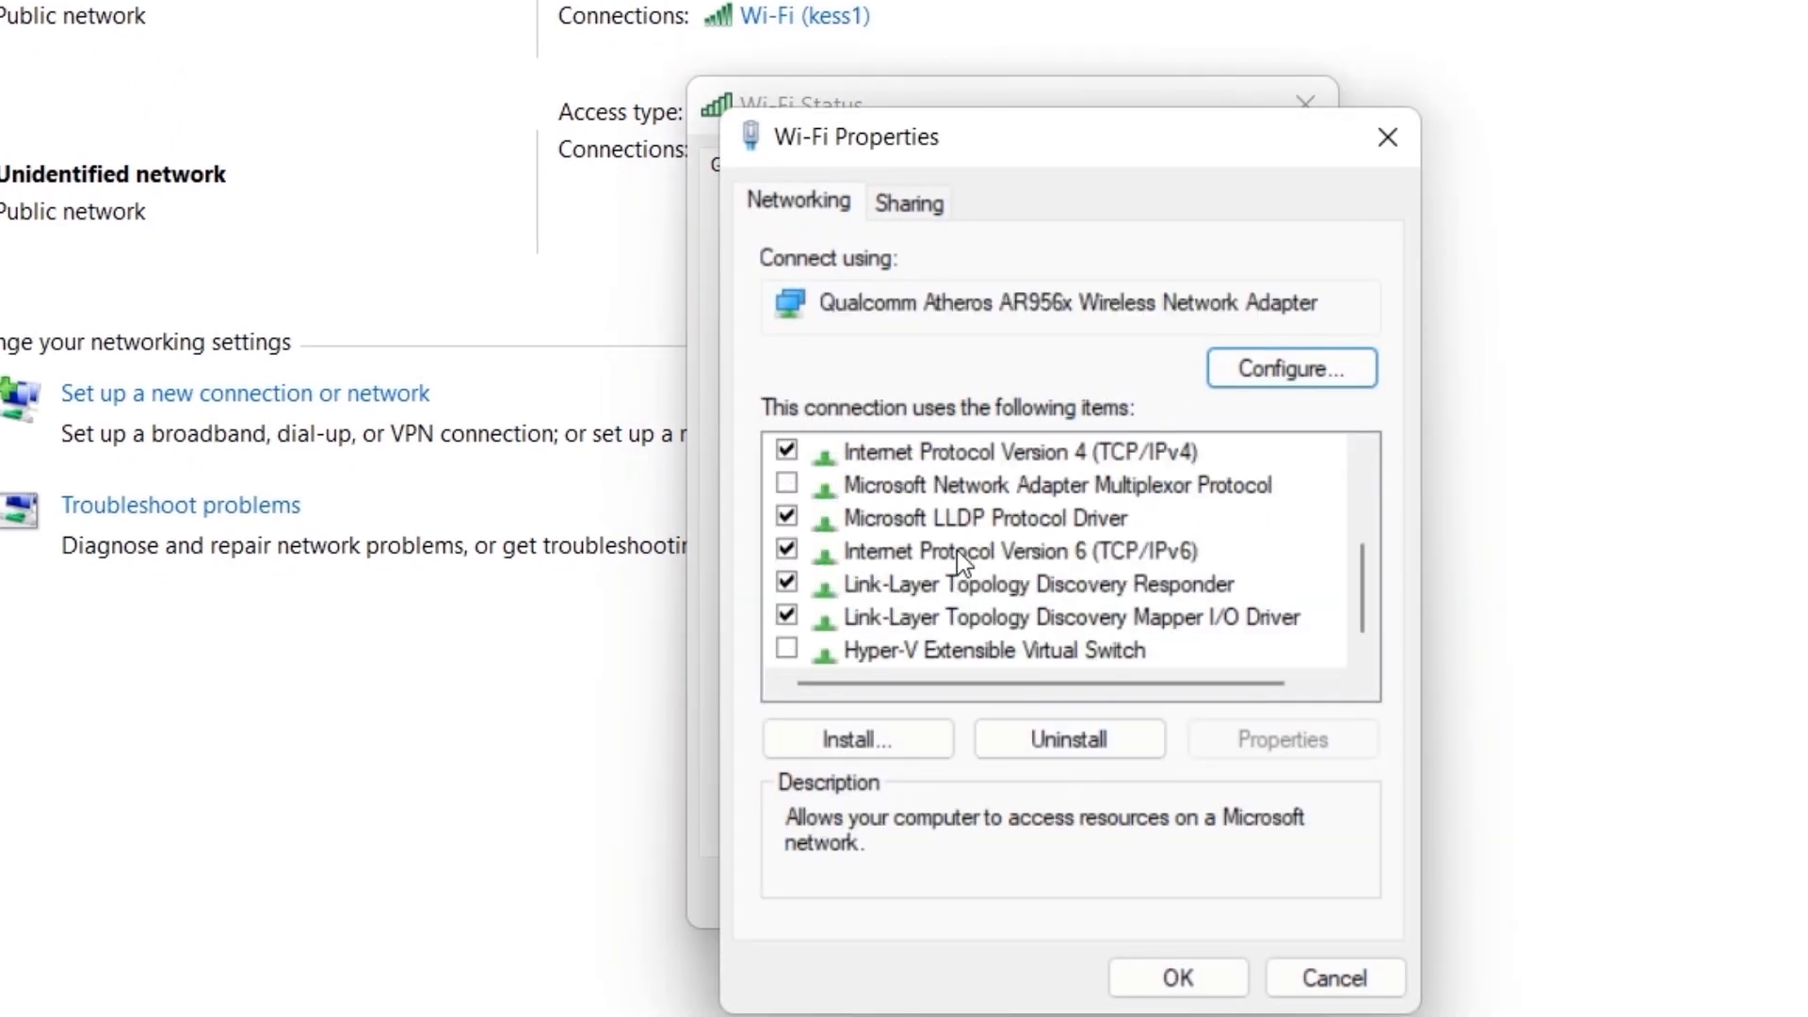
mouse_move(811, 564)
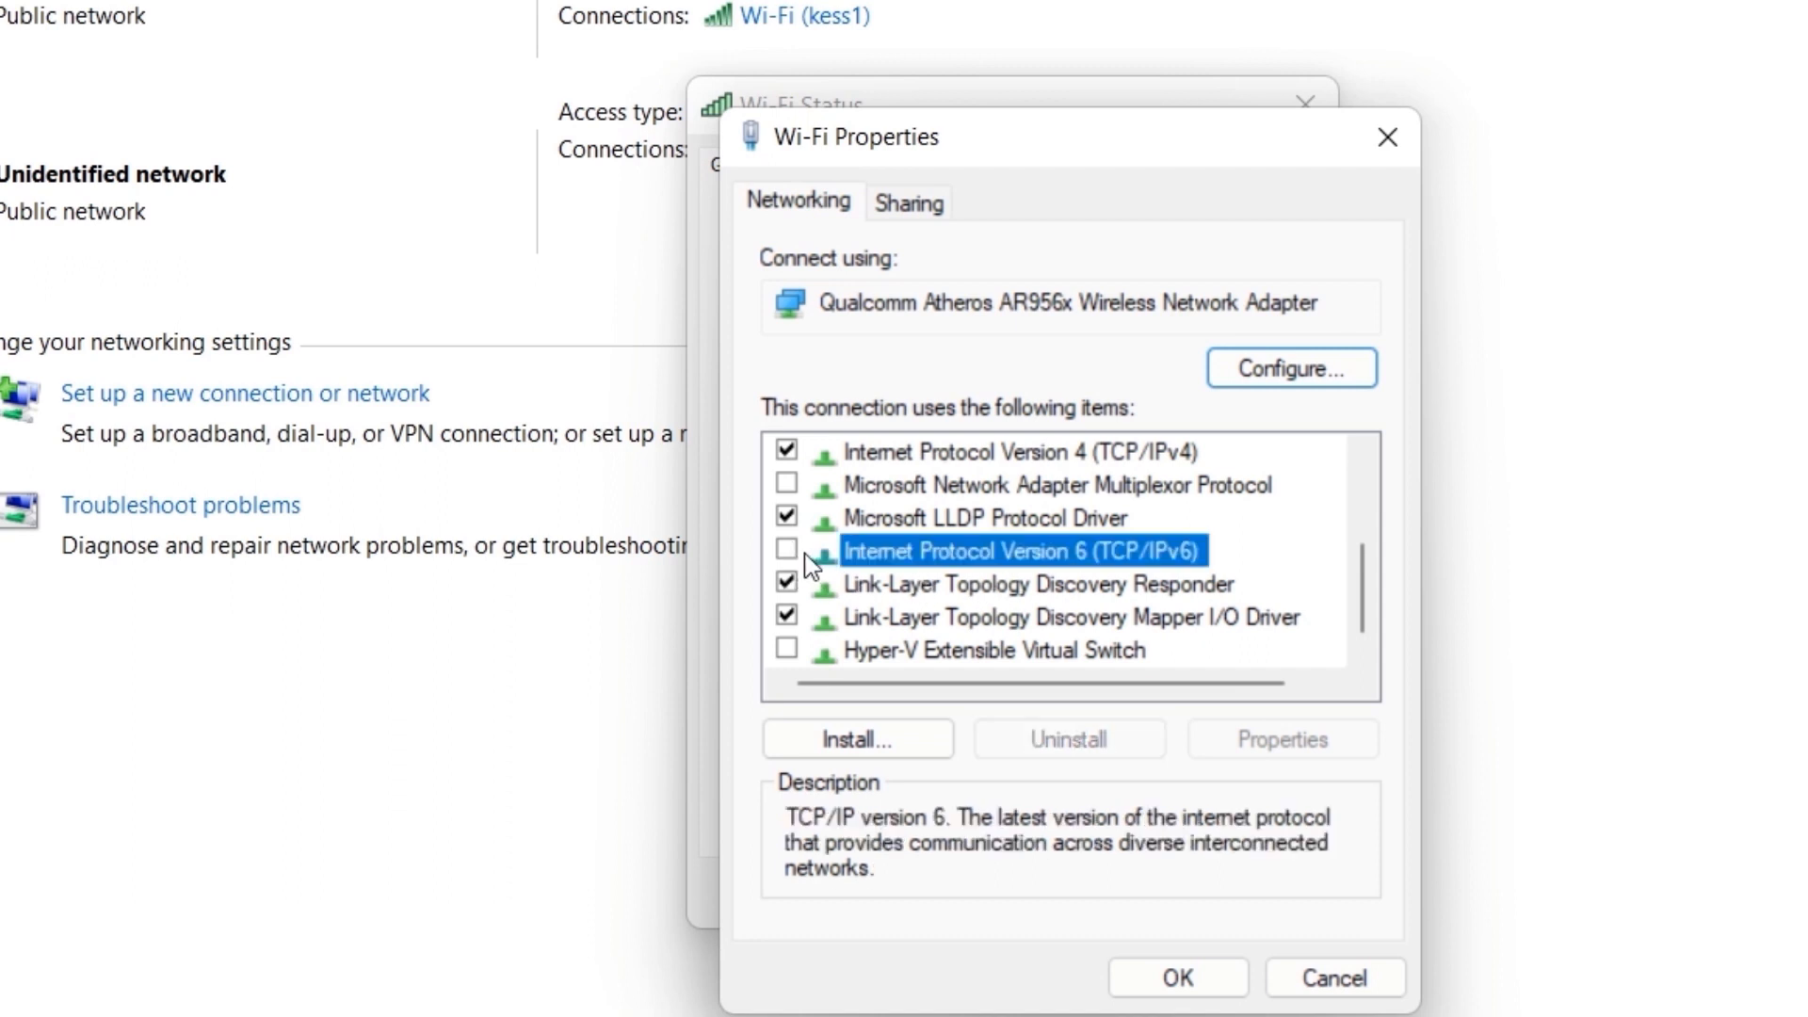
left_click(1174, 977)
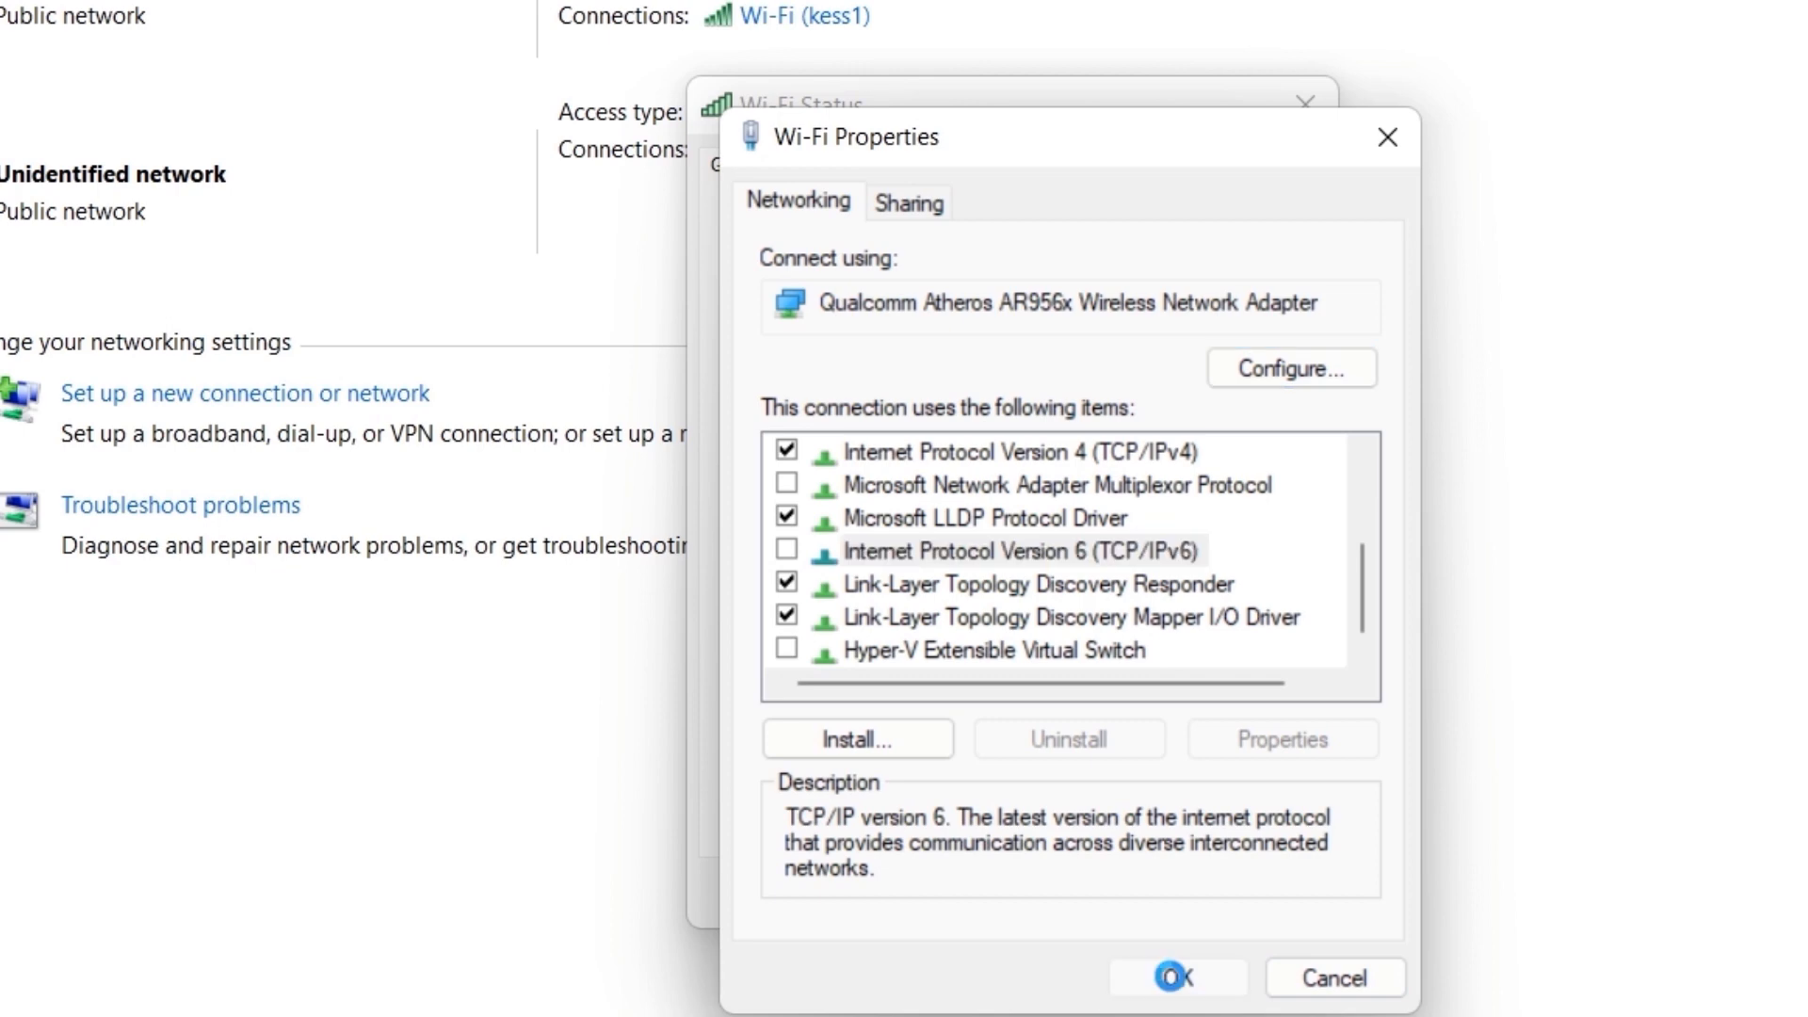
left_click(1175, 977)
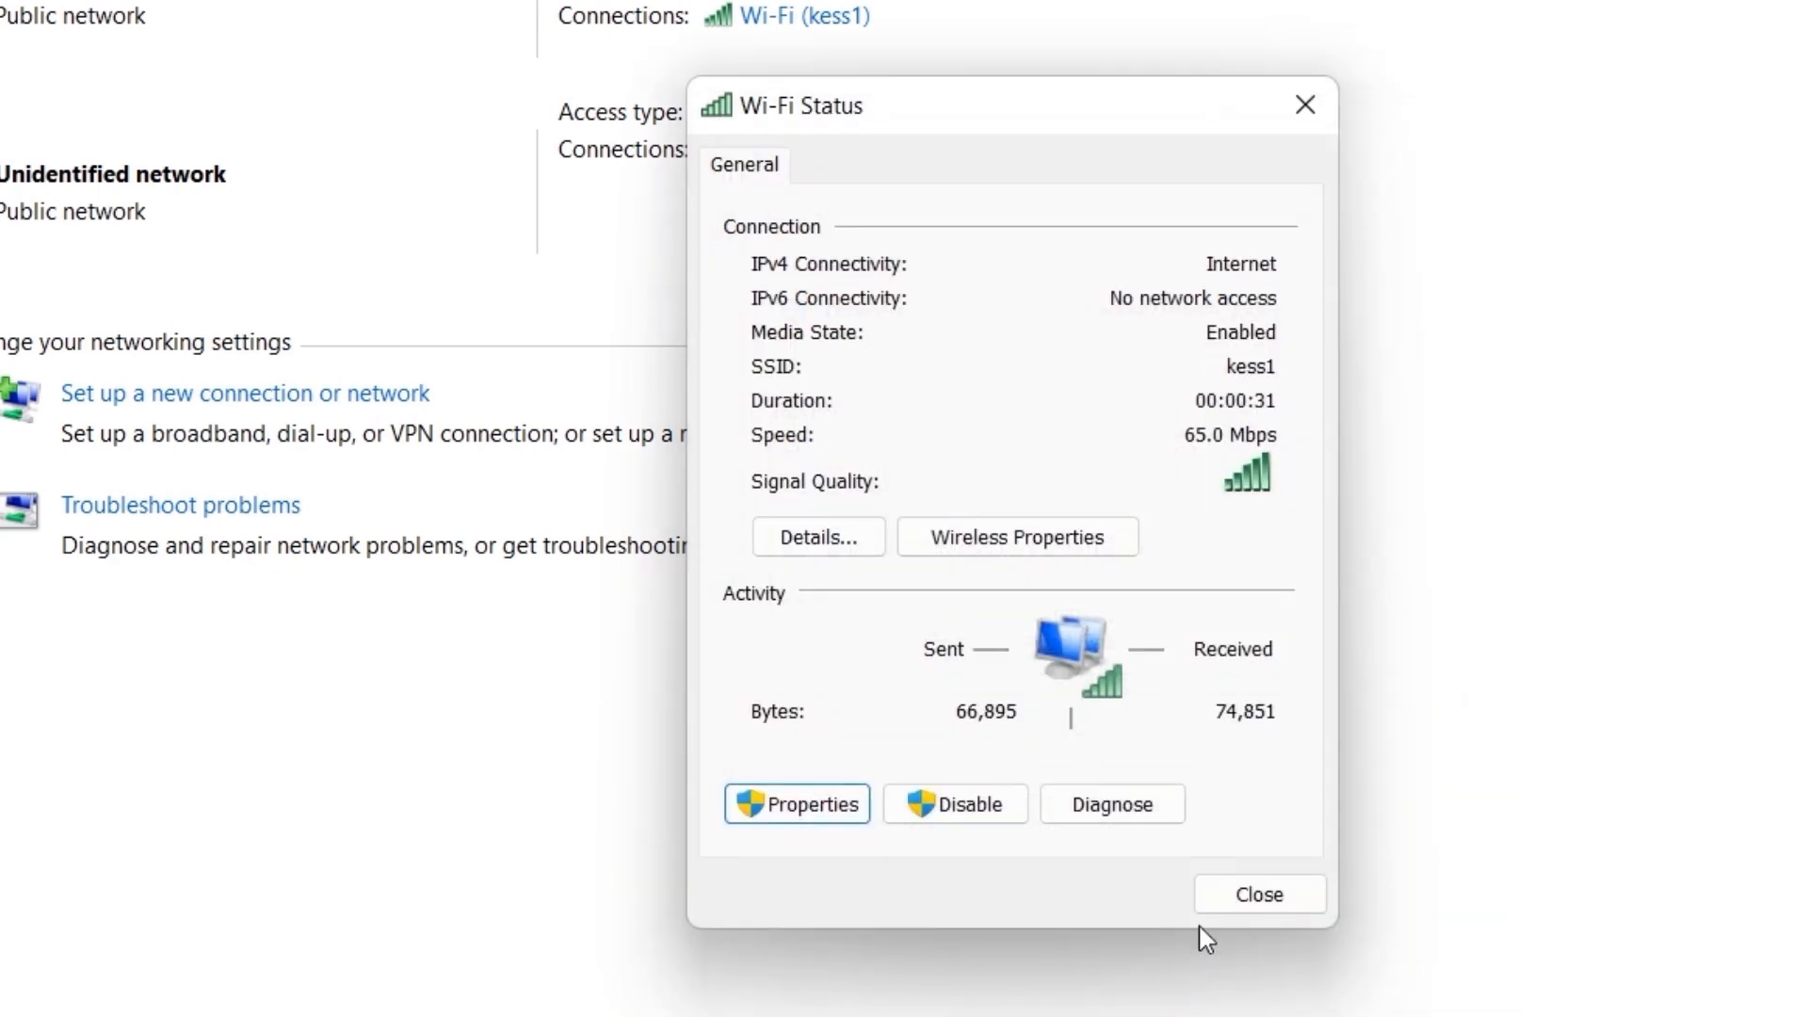
left_click(1258, 894)
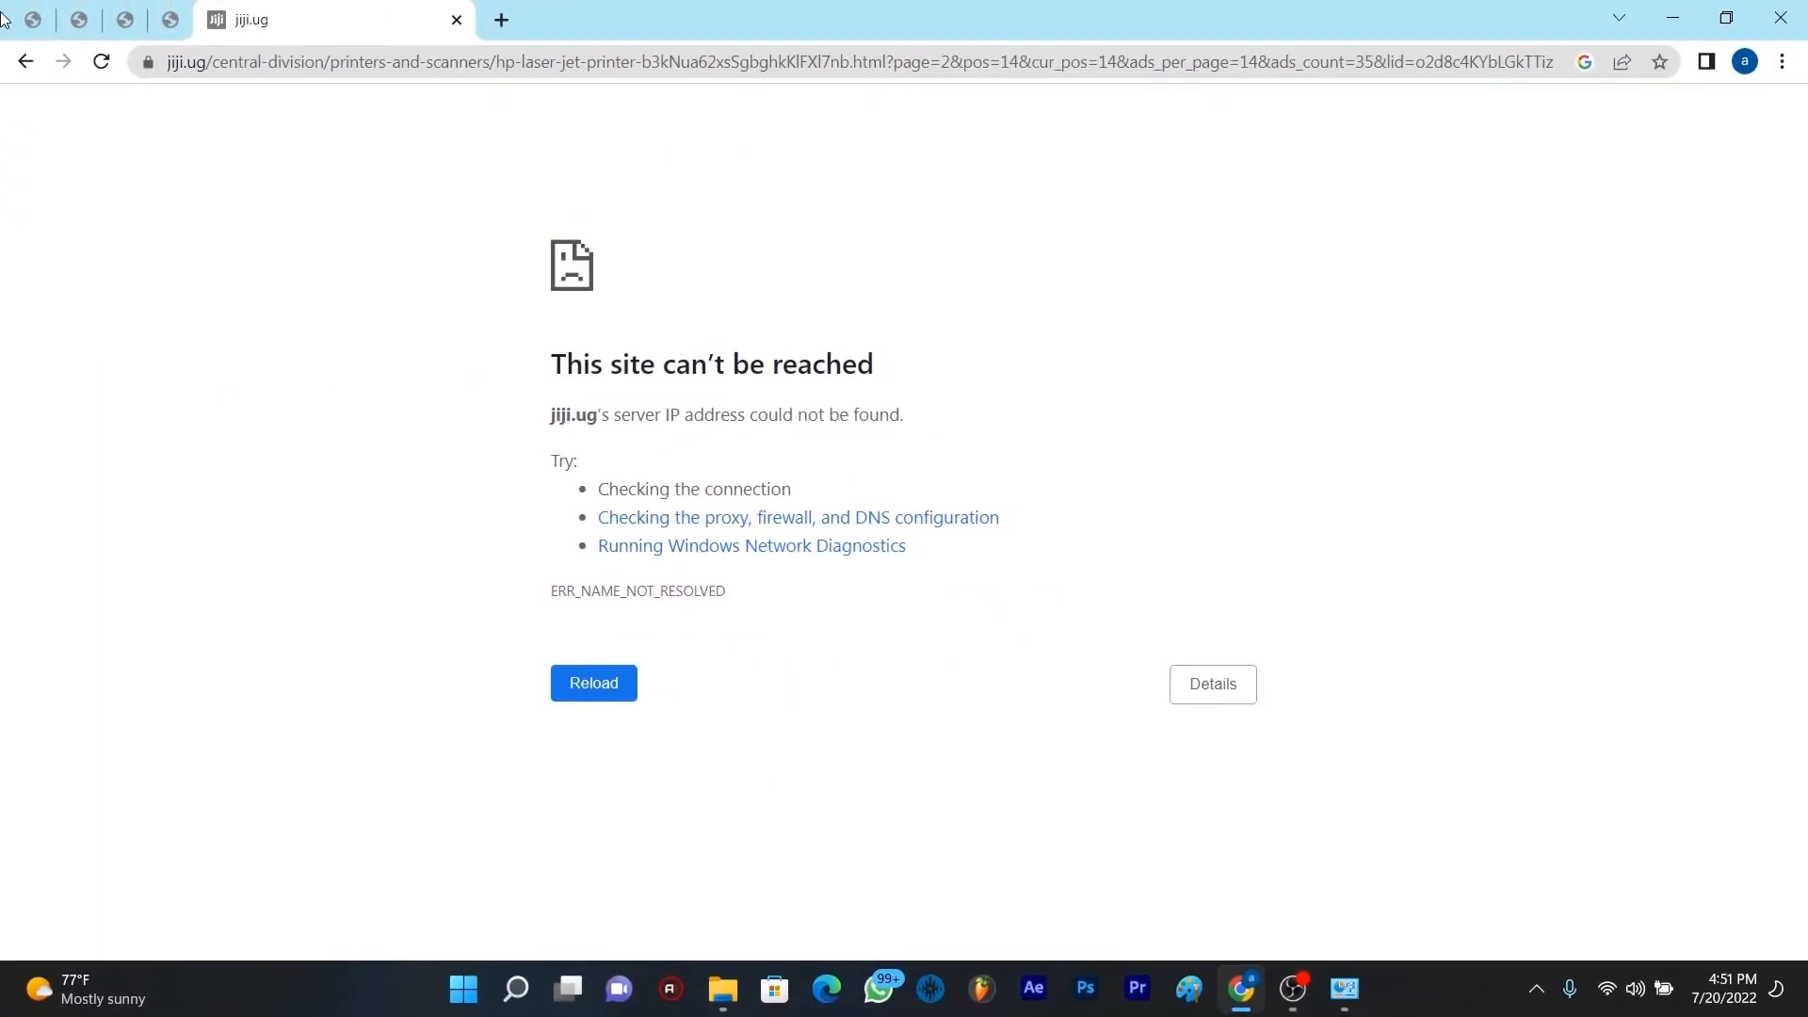
Reload the unreachable jiji.ug page in Chrome.
left_click(102, 62)
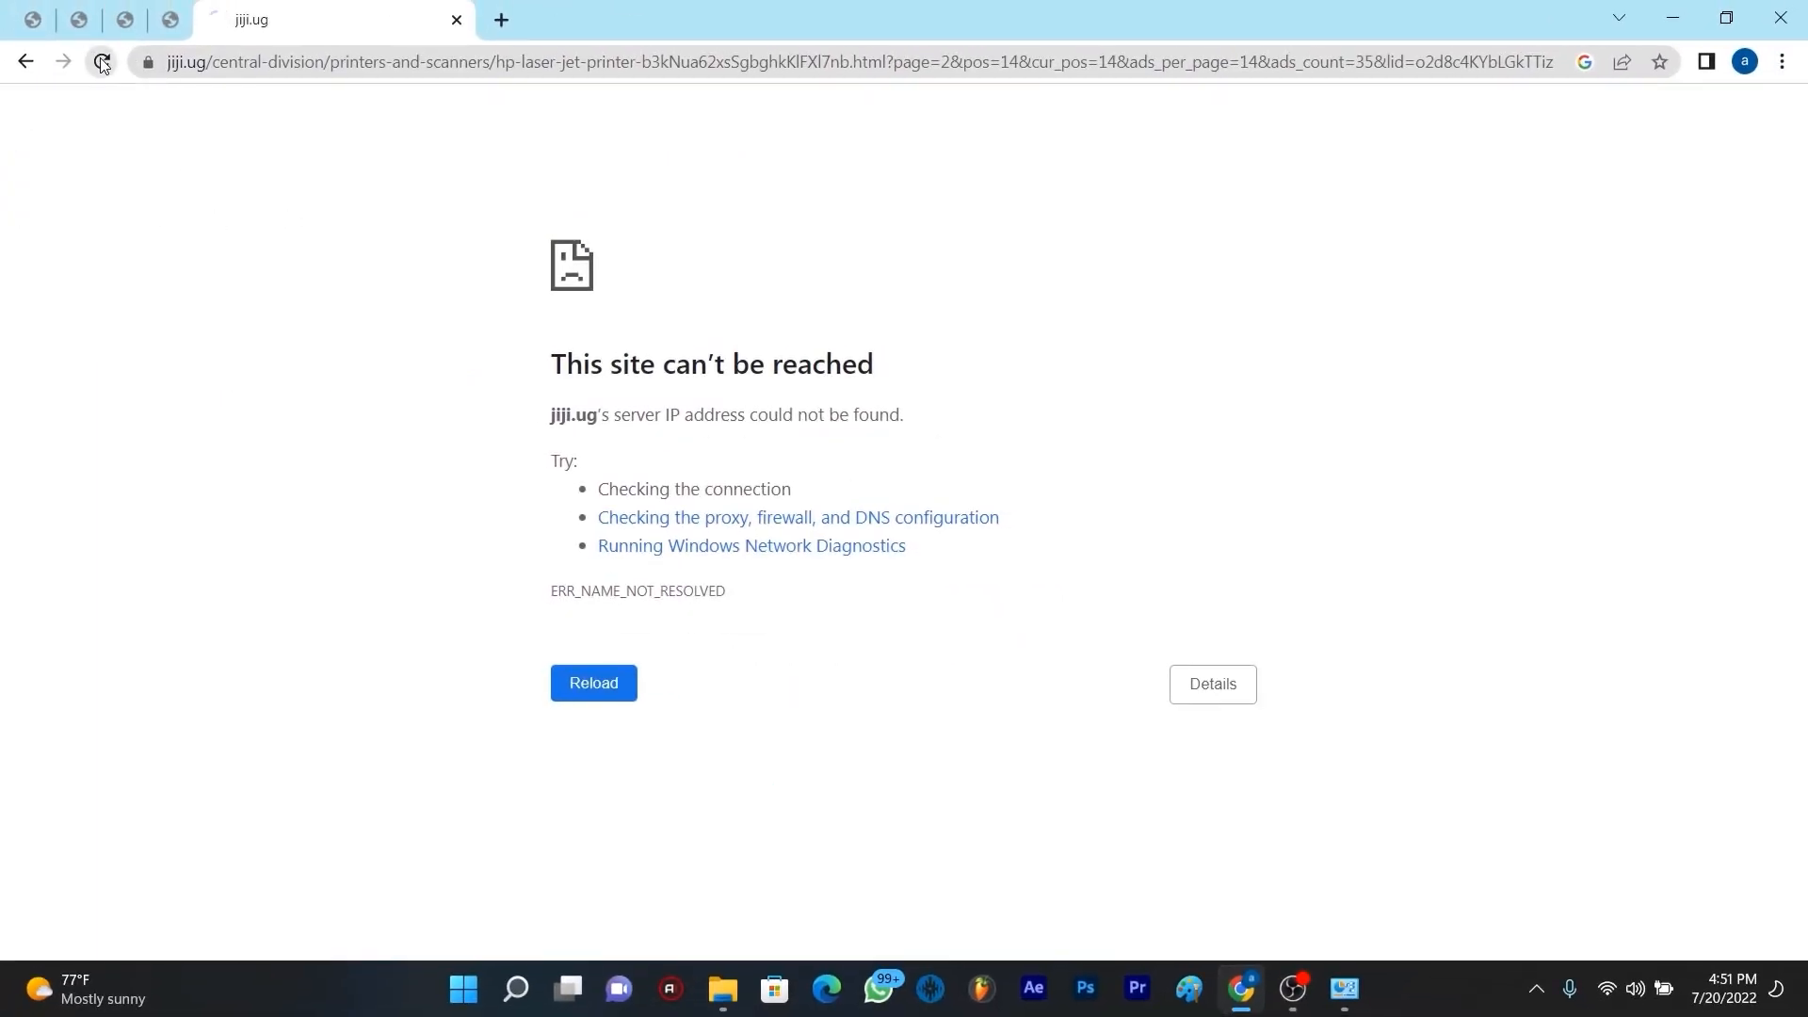